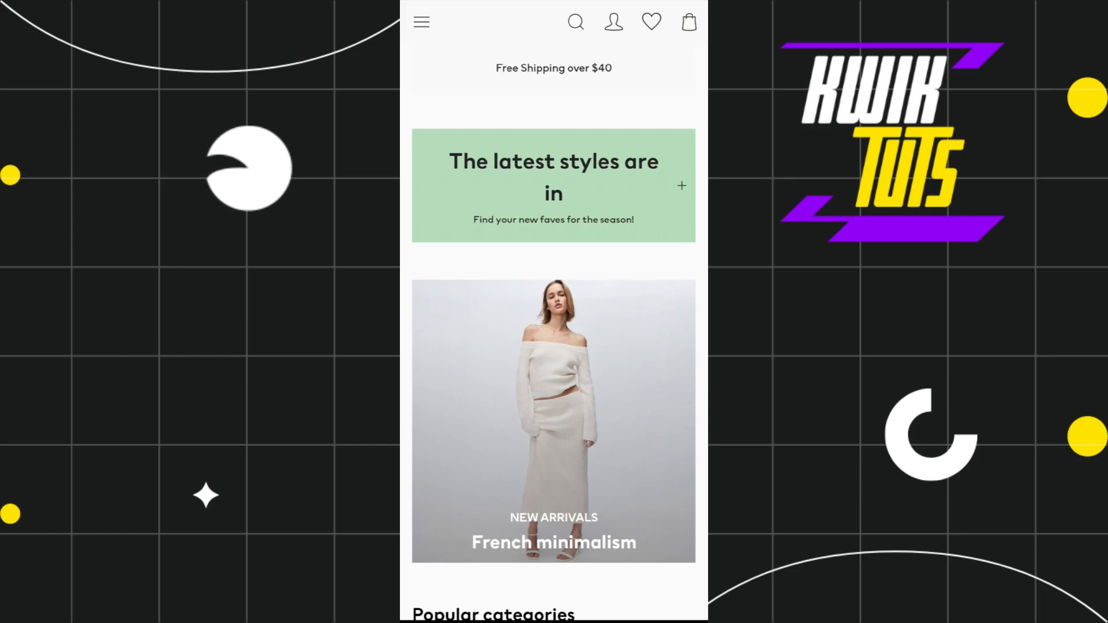
# Step: Scroll the checkout page down to the Billing address section
pyautogui.scroll(-3)
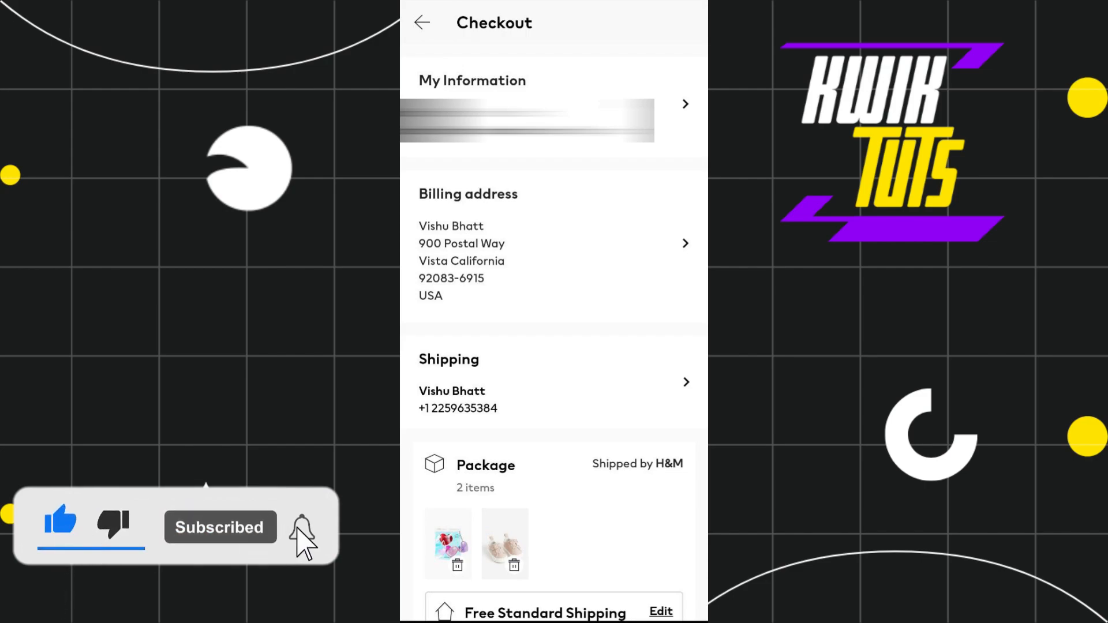
pyautogui.click(302, 527)
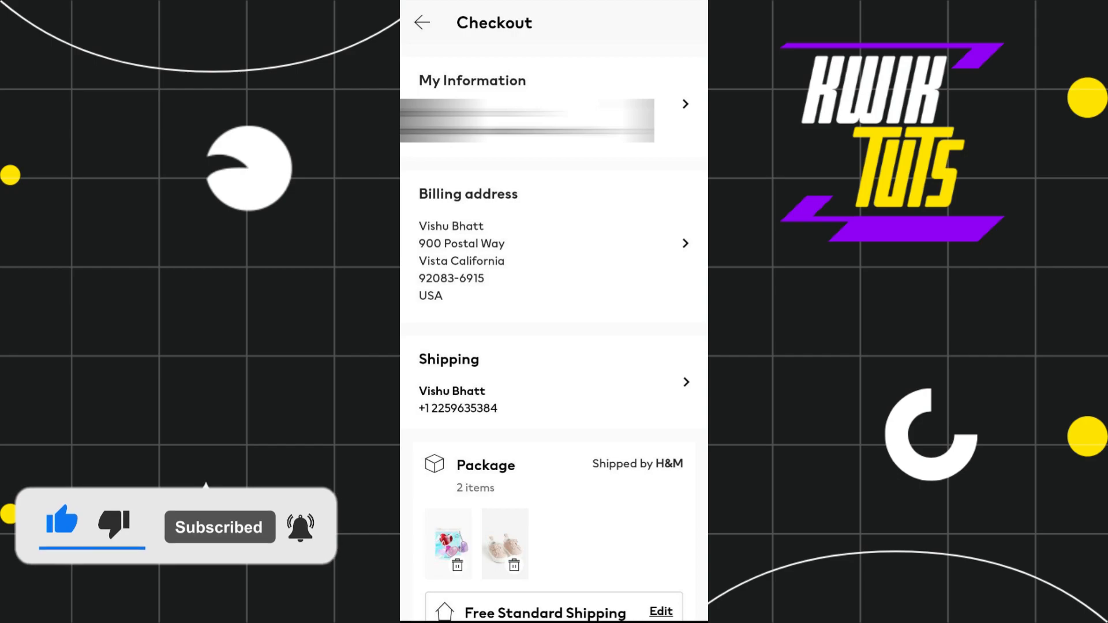